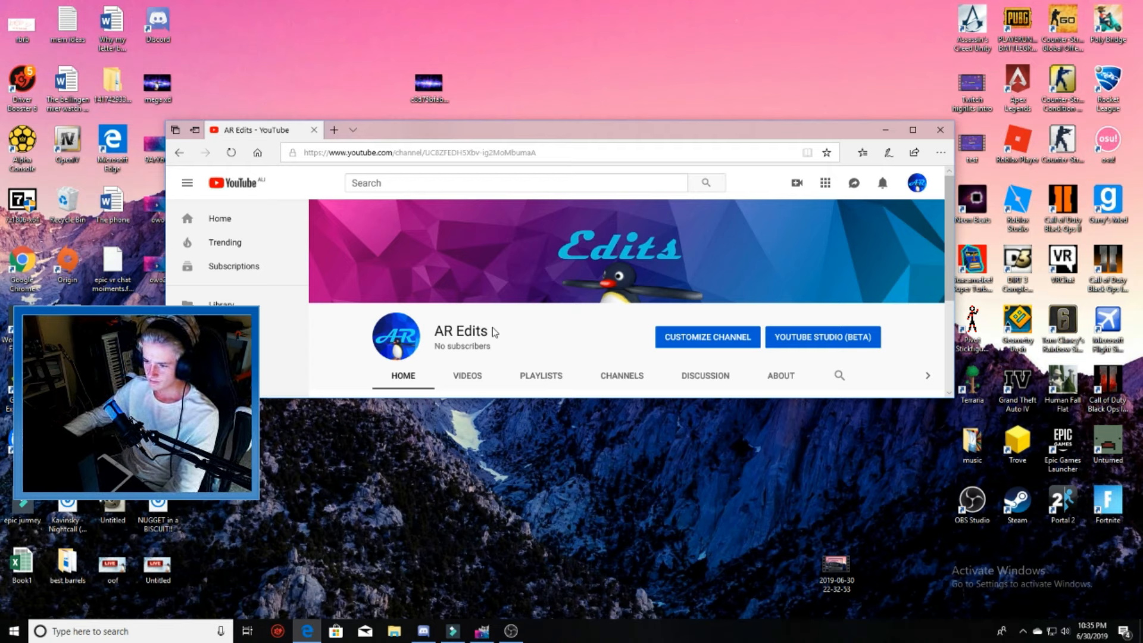
scroll("down", 3)
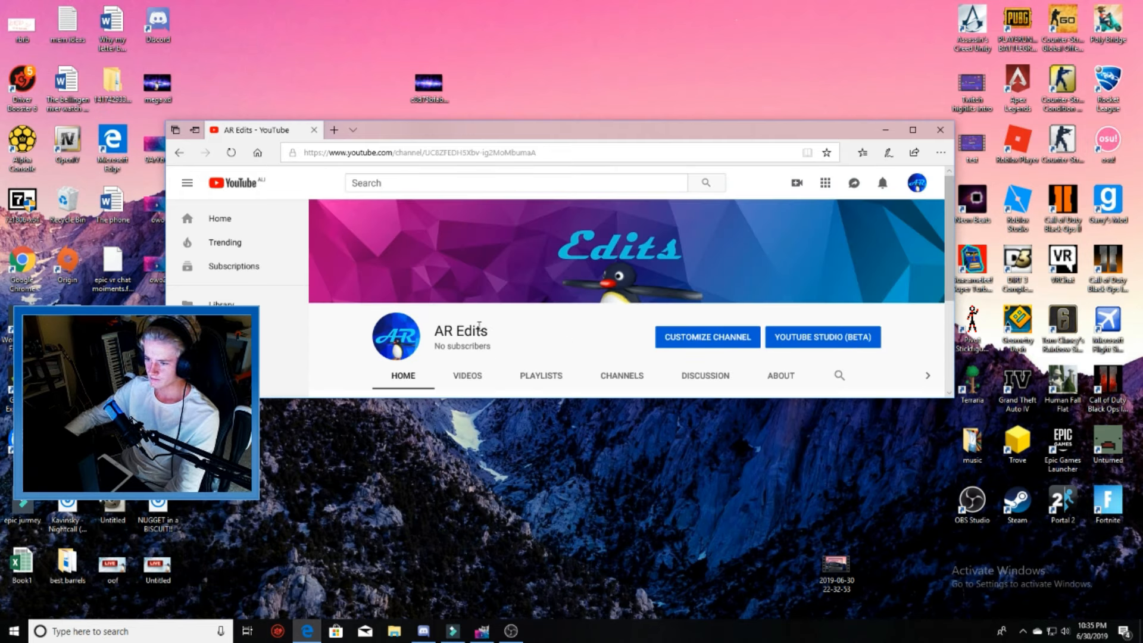
mouse_move(561, 336)
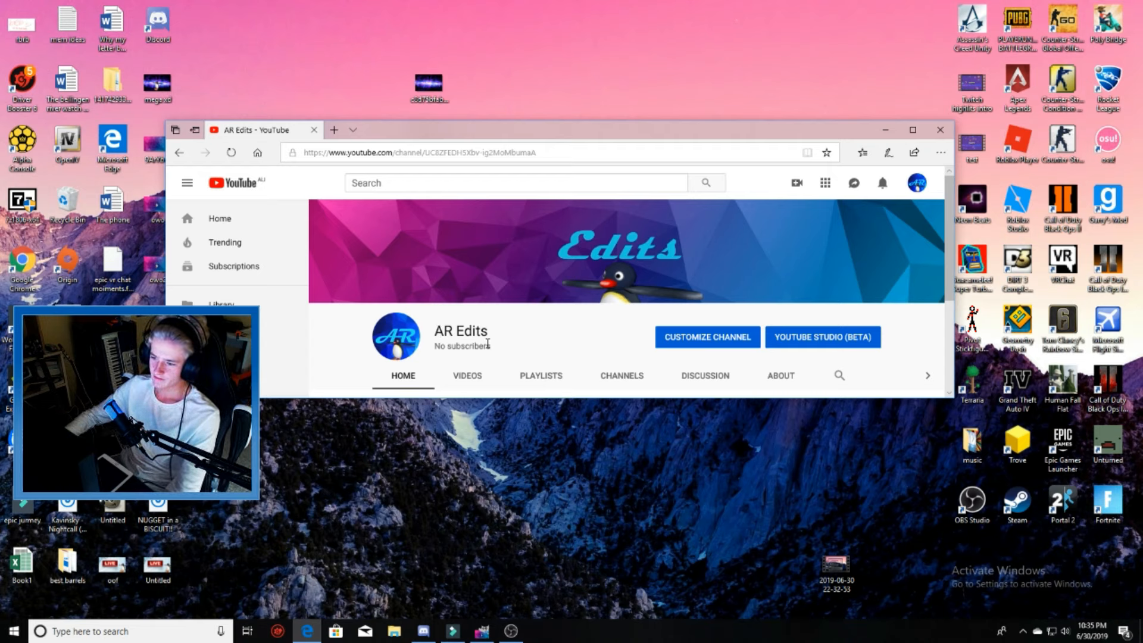
mouse_move(569, 341)
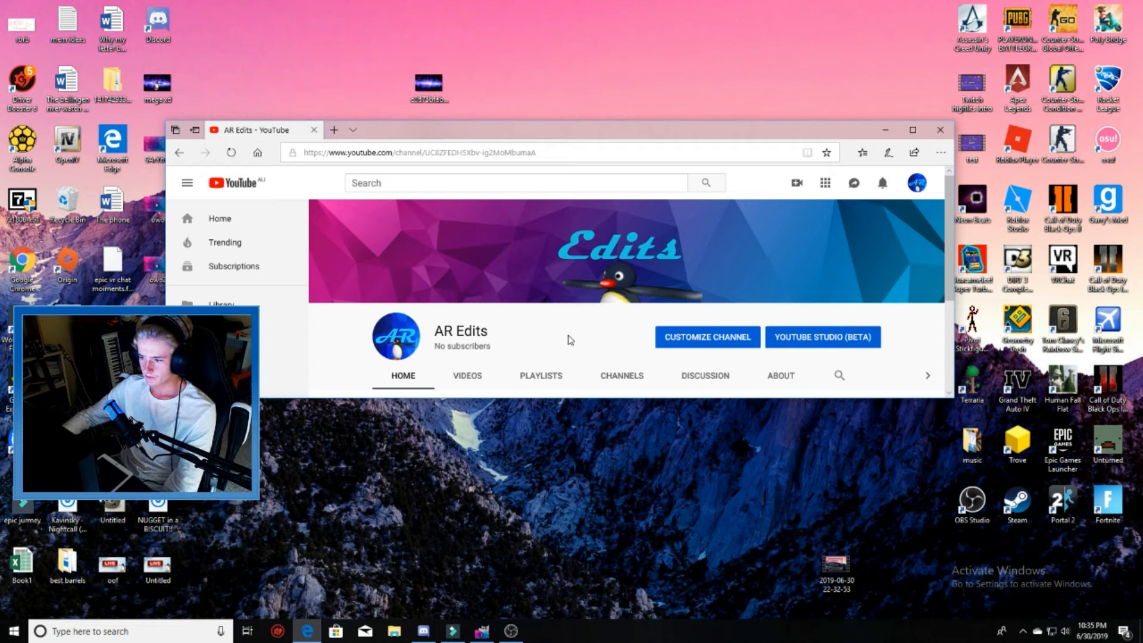